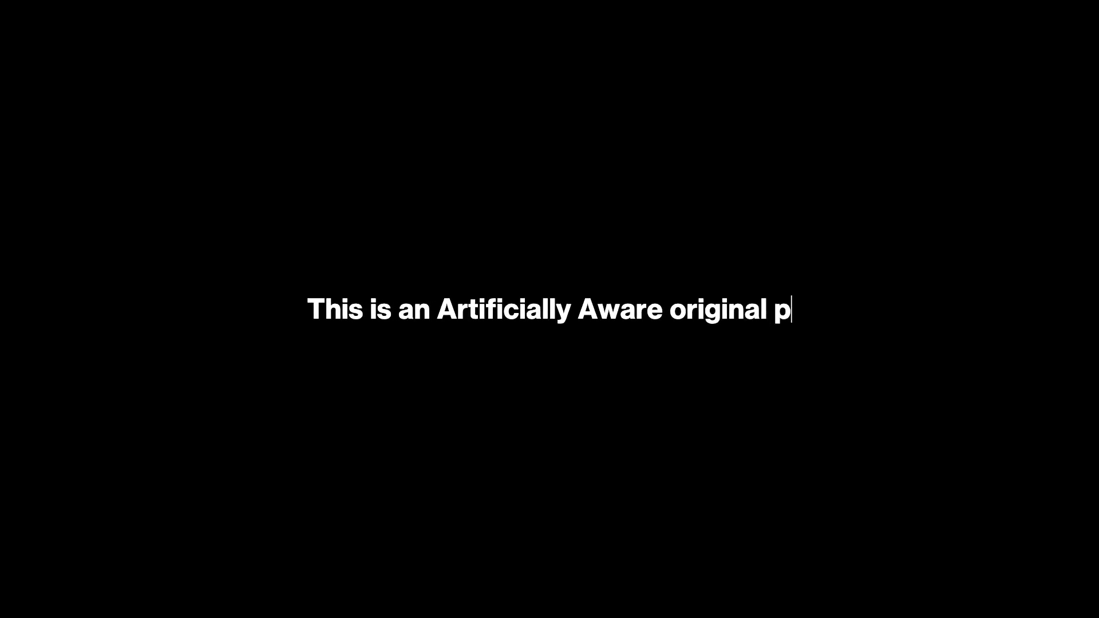
text(roduction.)
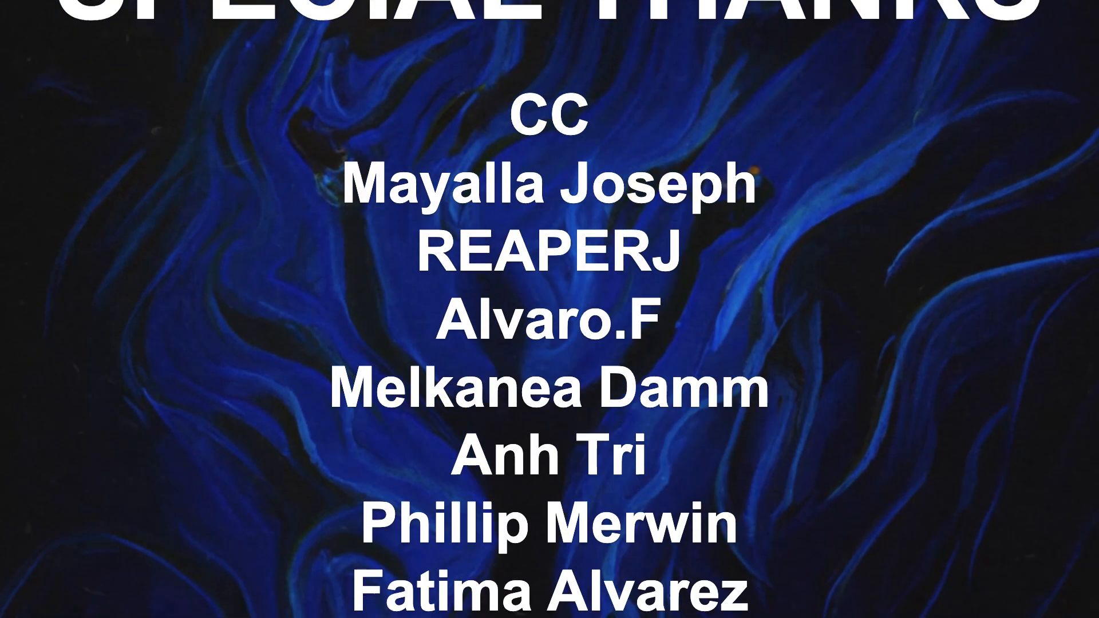
scroll(up, 3)
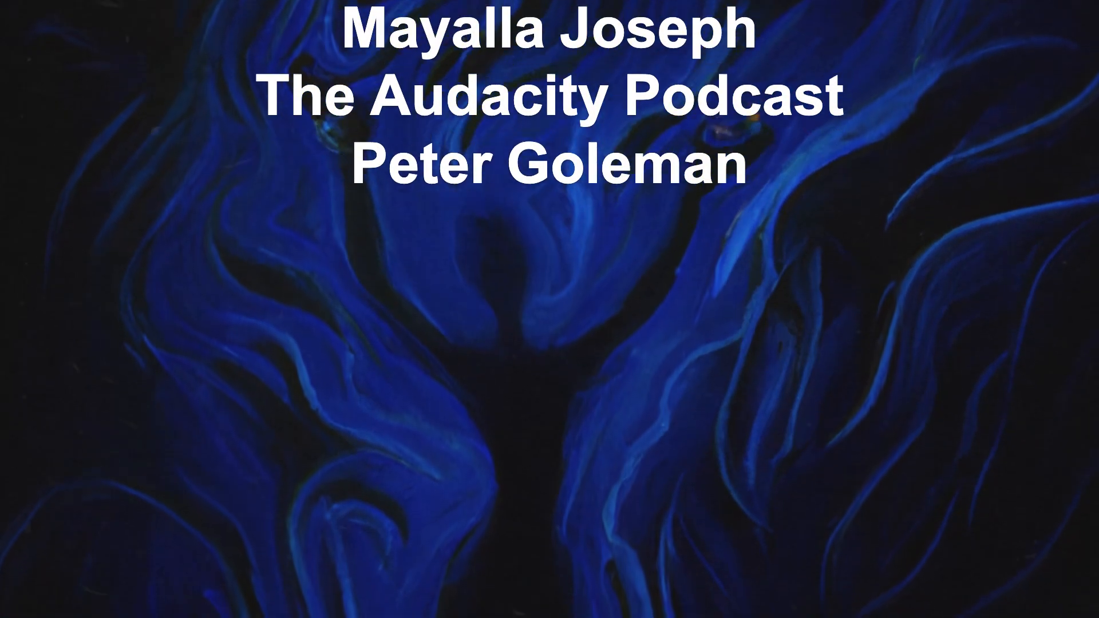